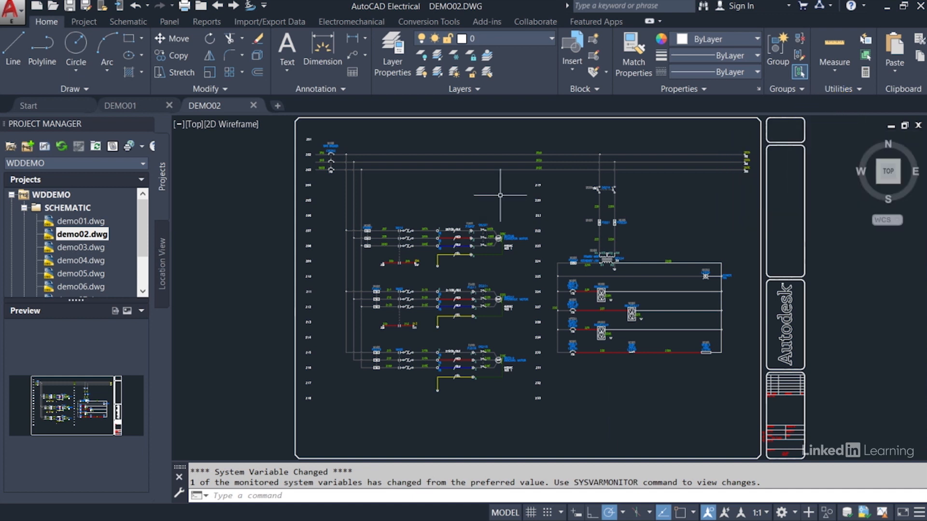
mouse_move(401, 251)
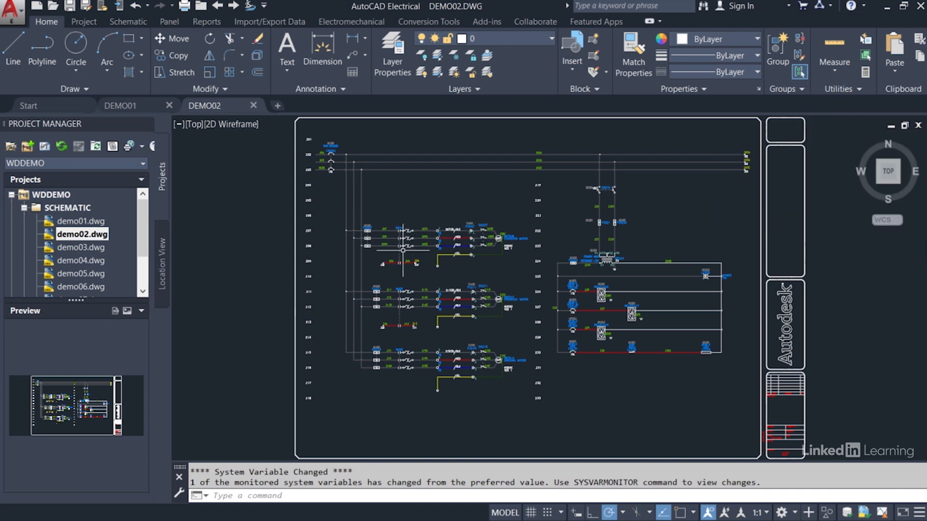
Zoom in on the DEMO02 schematic around fuse FU207 with its MCAB5 label and 5A rating.
scroll("up", 3)
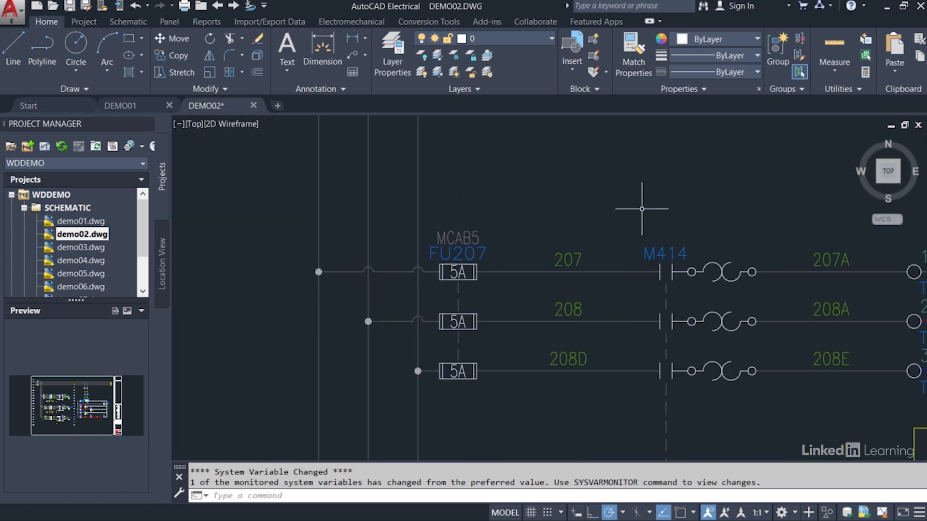
mouse_move(454, 219)
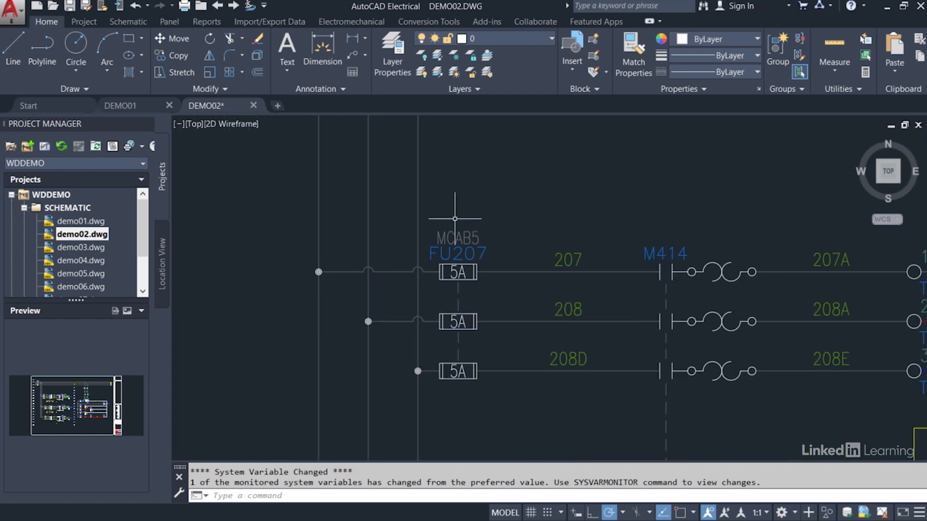
right_click(455, 219)
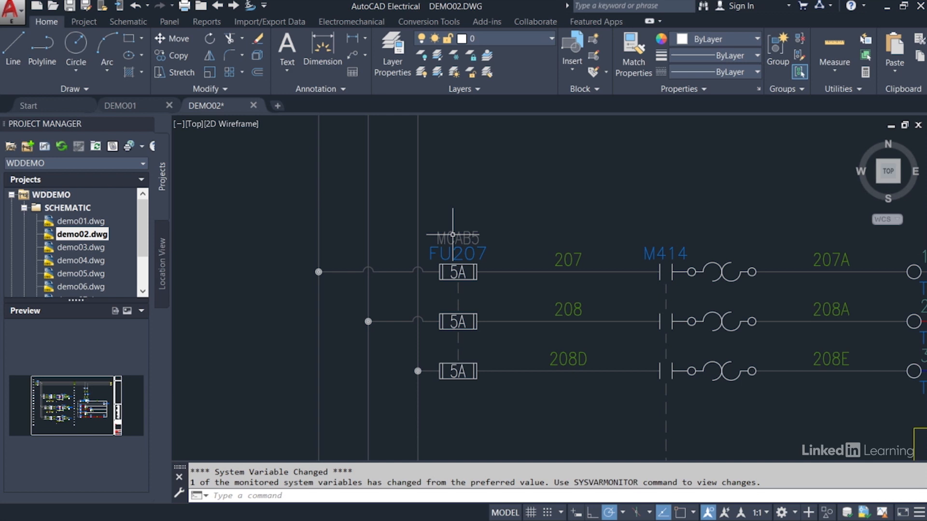
mouse_move(633, 156)
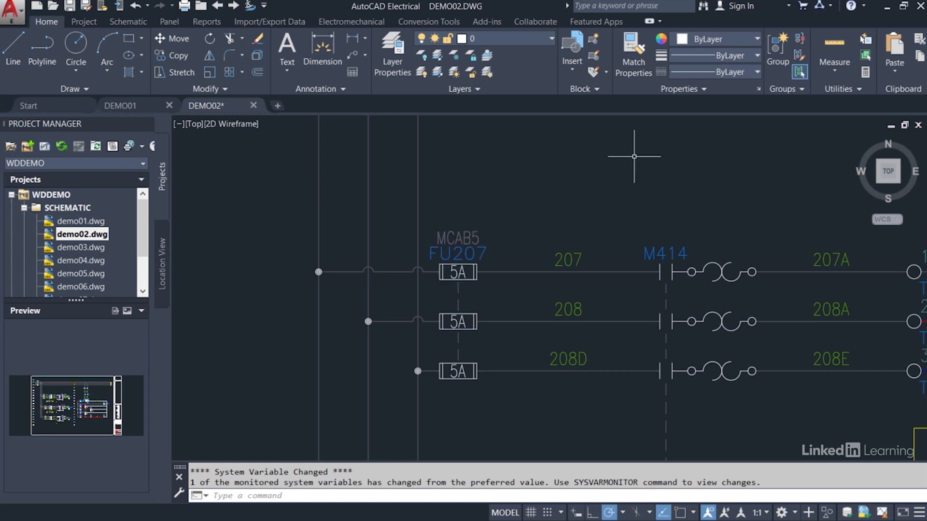
Zoom and pan via the shortcut menu to frame the three 5A fuses beside contact M414, then exit navigation.
right_click(633, 156)
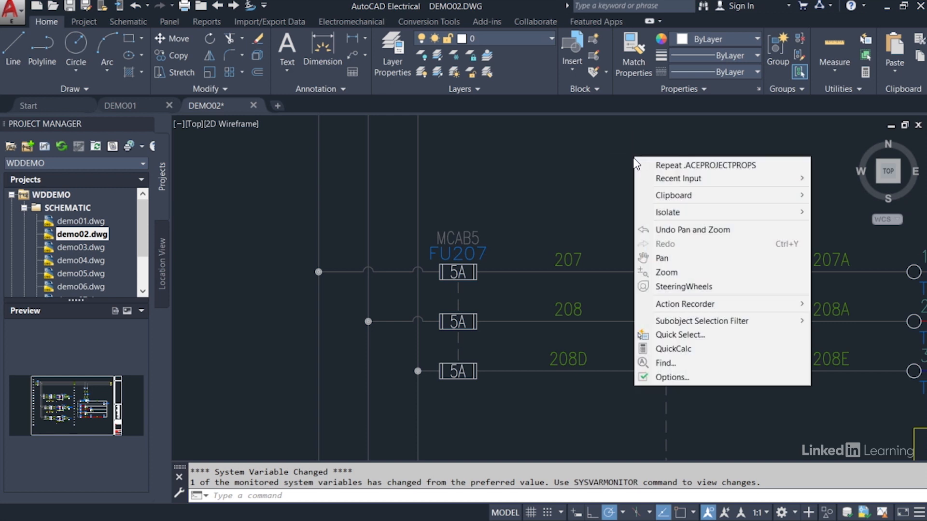
mouse_move(661, 258)
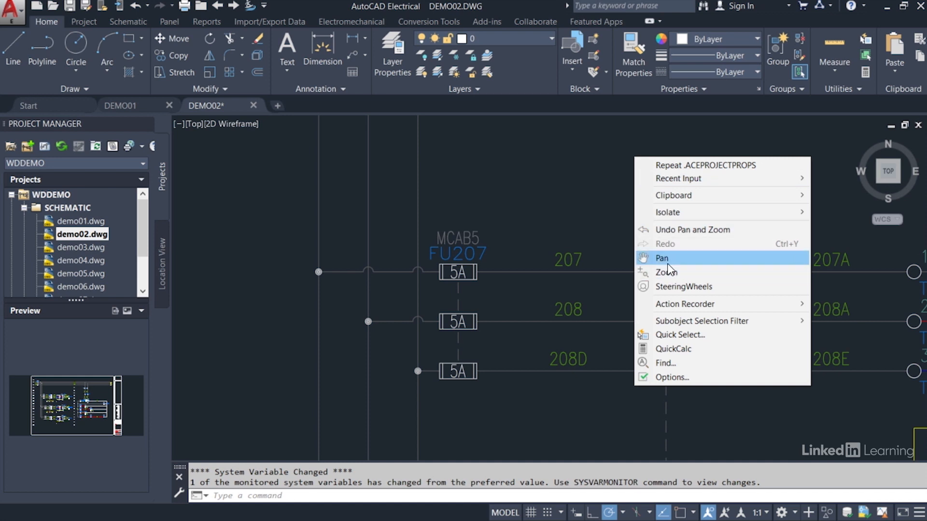
mouse_move(666, 273)
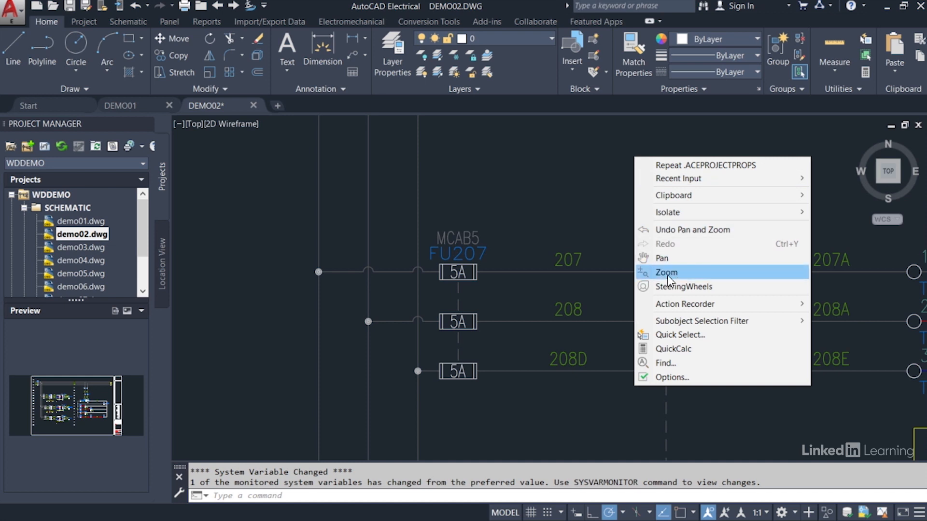
left_click(666, 272)
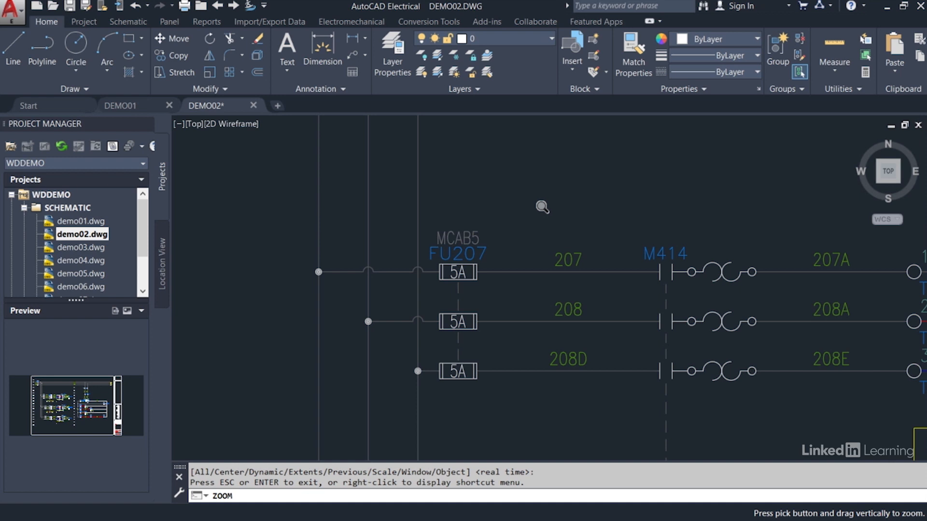
mouse_move(502, 339)
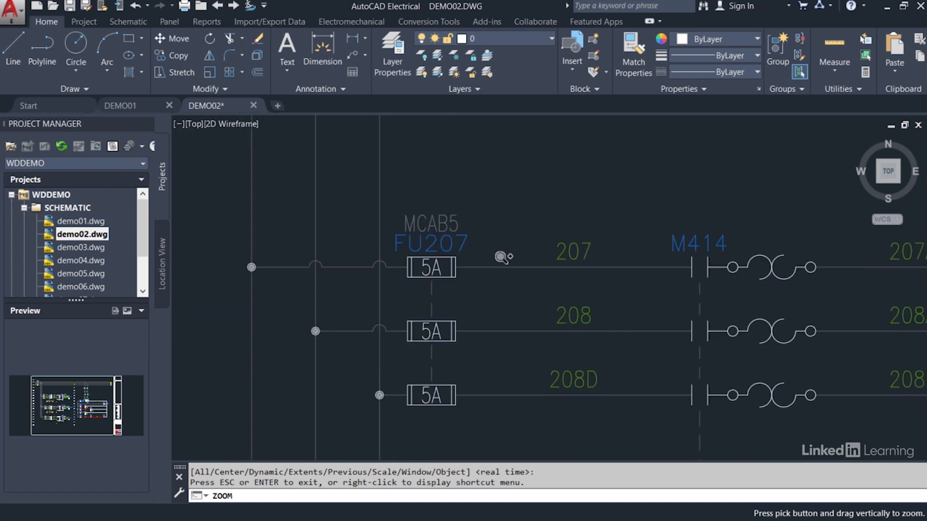
right_click(522, 146)
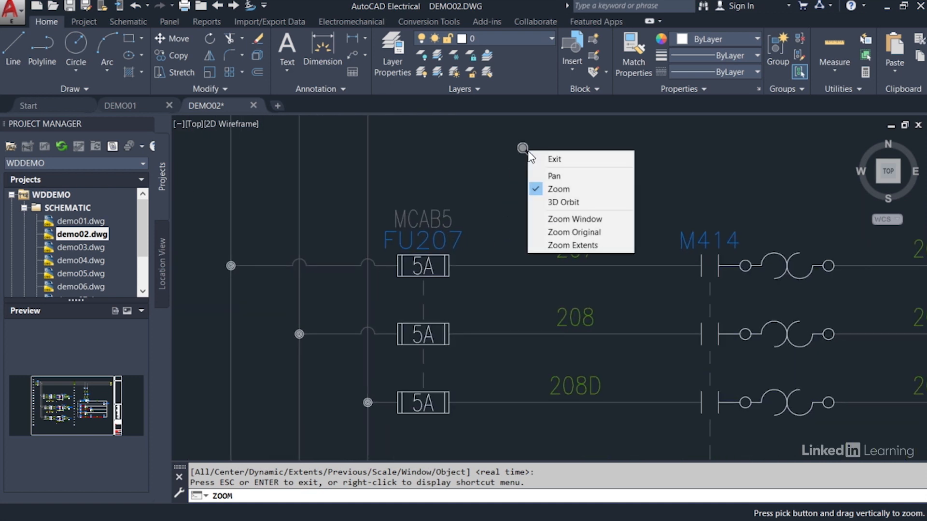
mouse_move(559, 176)
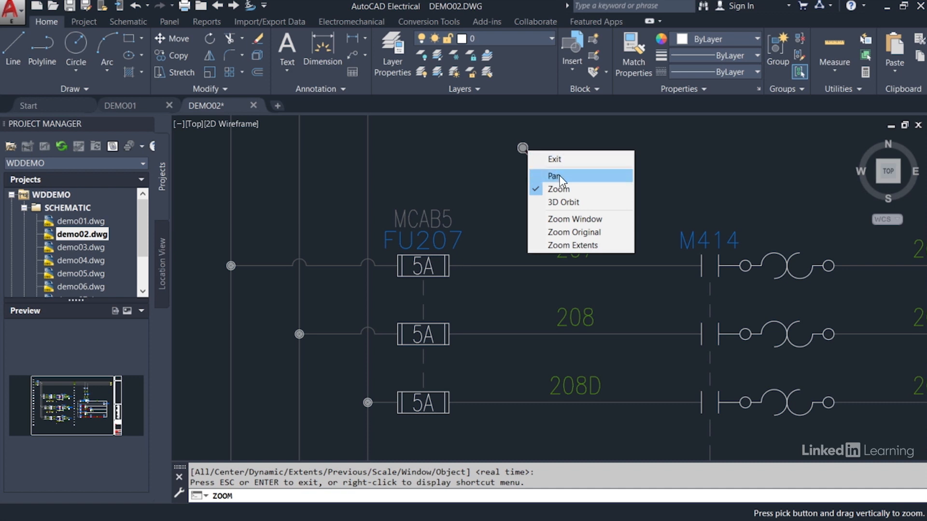
left_click(554, 176)
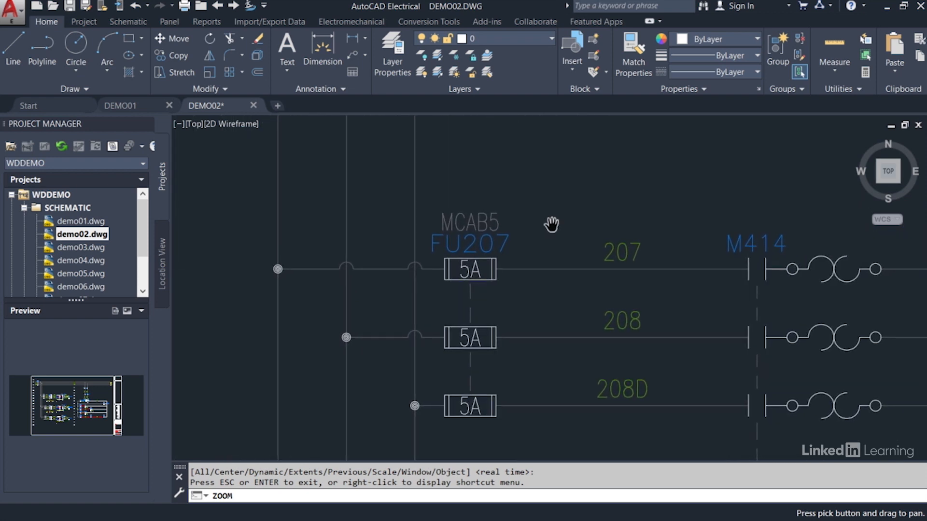
right_click(551, 225)
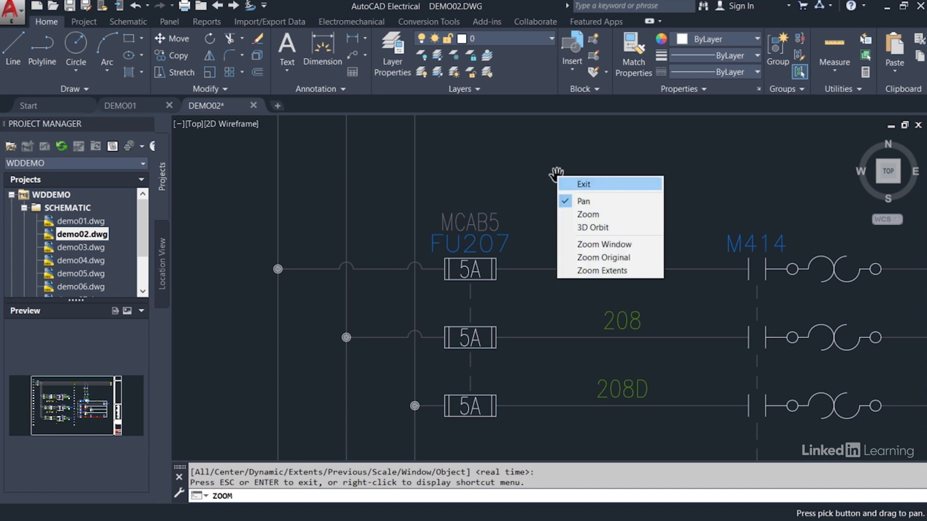
left_click(583, 184)
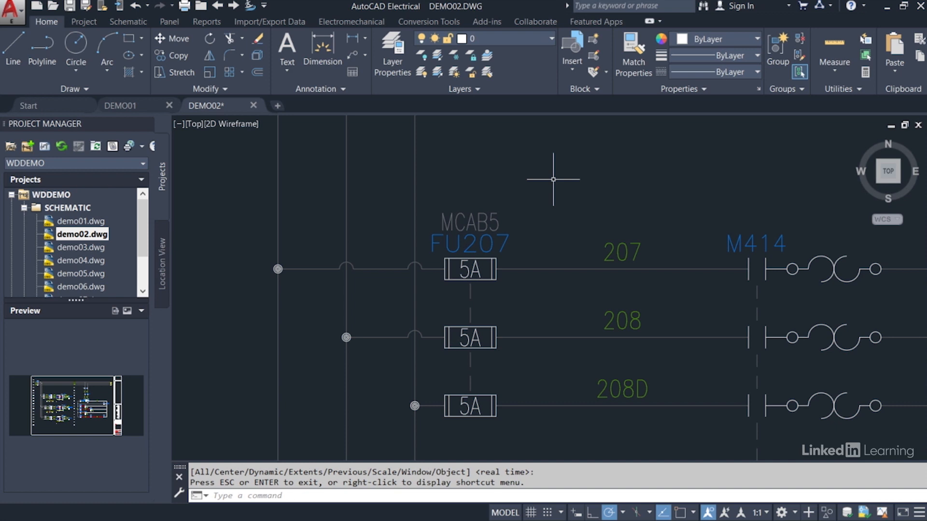
mouse_move(549, 183)
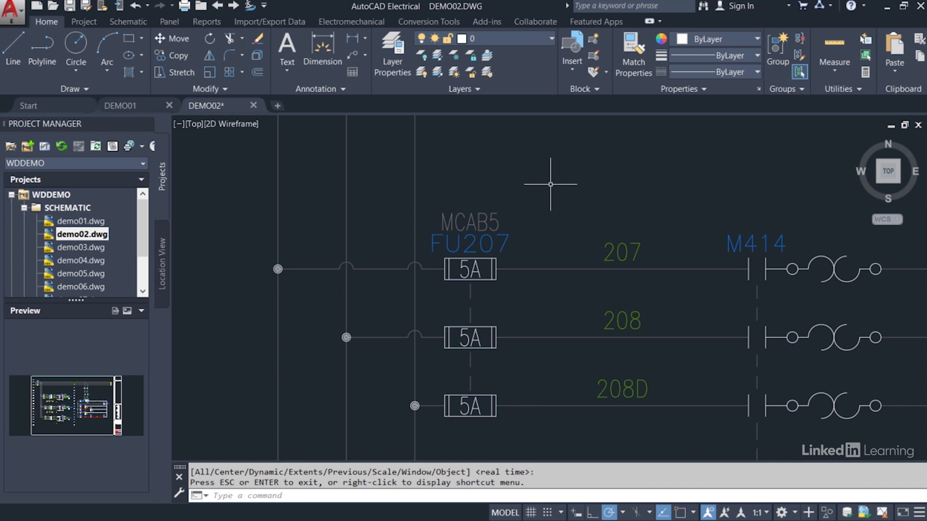
mouse_move(546, 182)
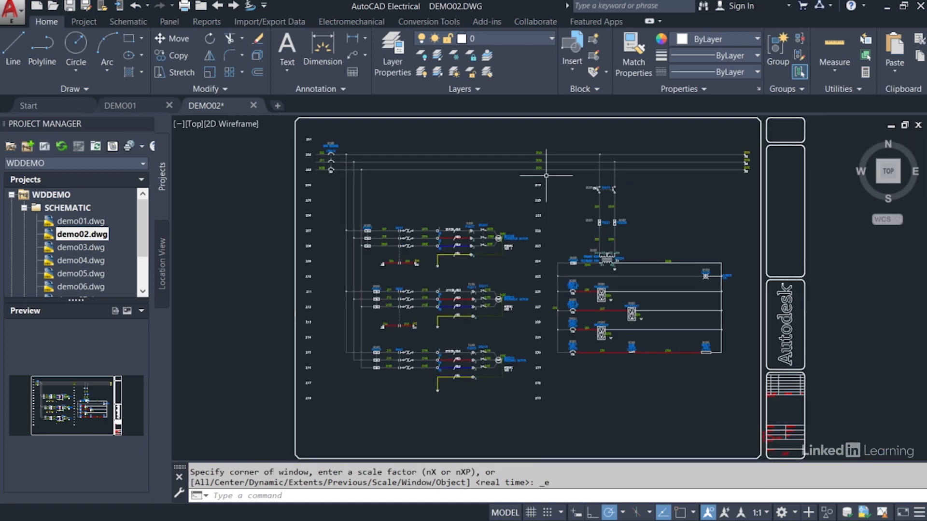
mouse_move(490, 199)
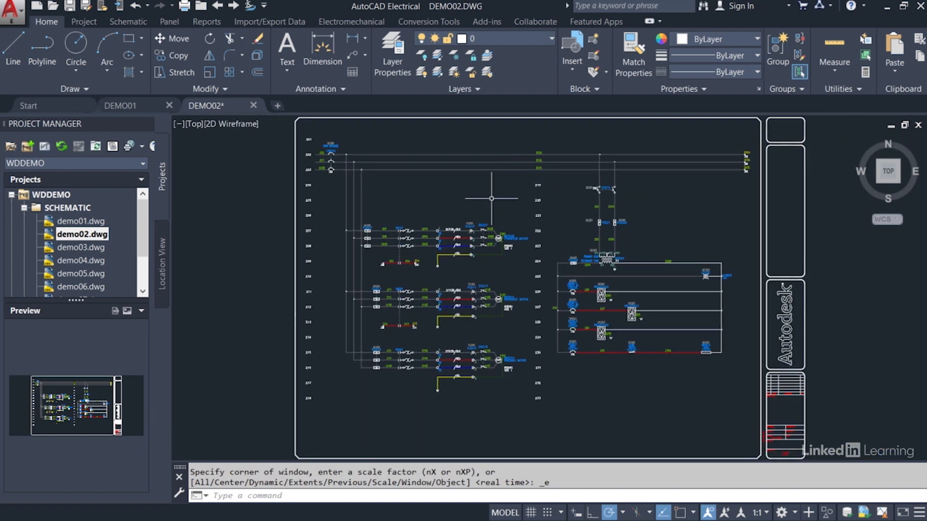
mouse_move(378, 233)
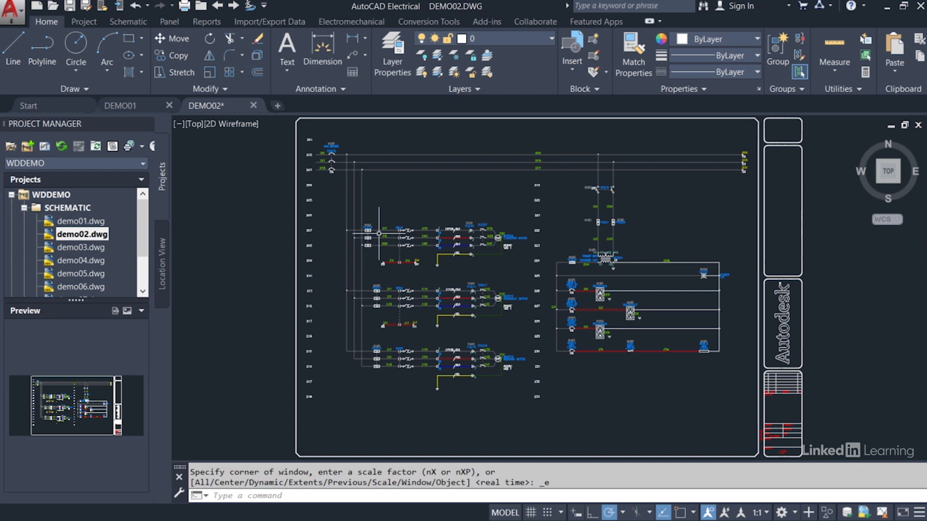
mouse_move(476, 196)
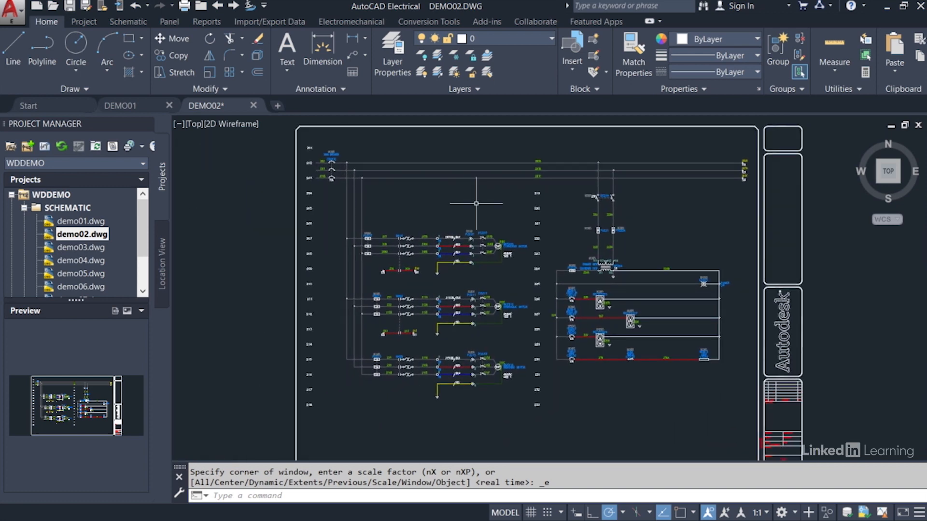
mouse_move(451, 208)
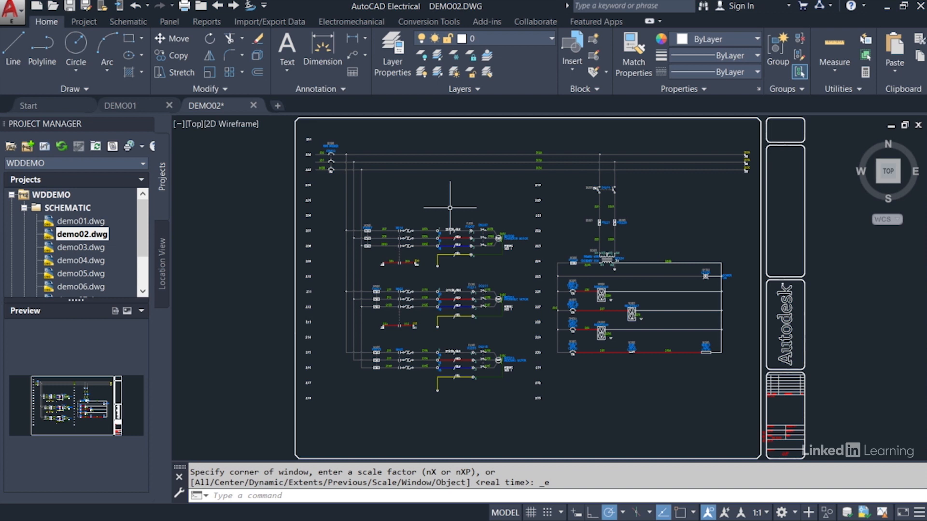
mouse_move(449, 239)
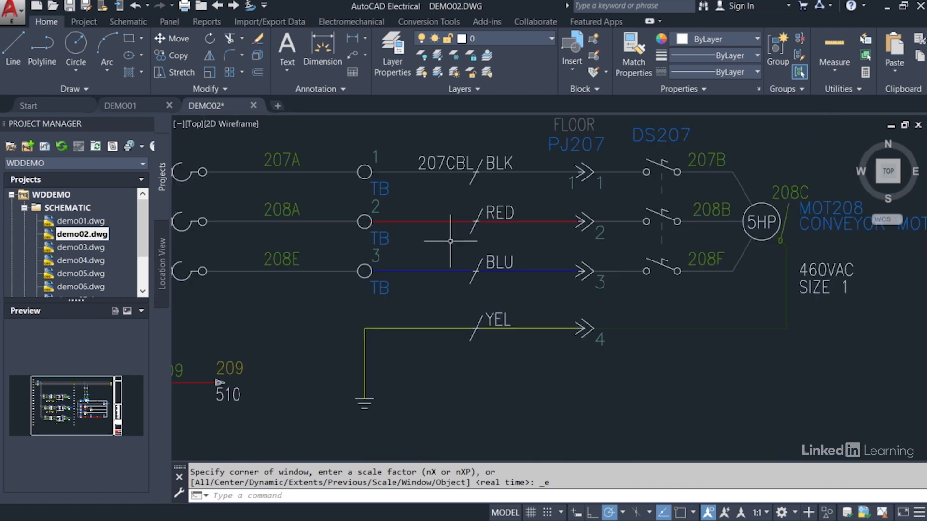
Zoom in on the MOT208 conveyor motor wiring with DS207, PJ207 and cable 207CBL.
scroll("up", 3)
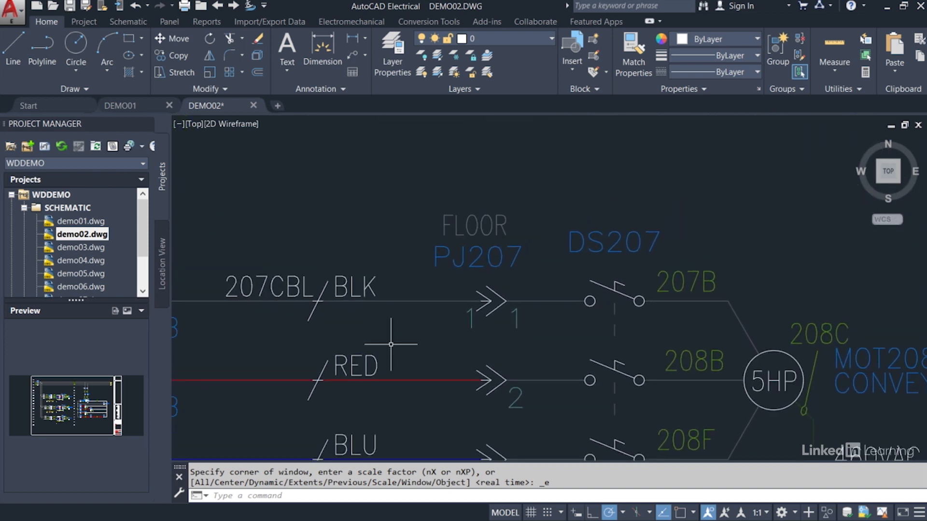
mouse_move(392, 206)
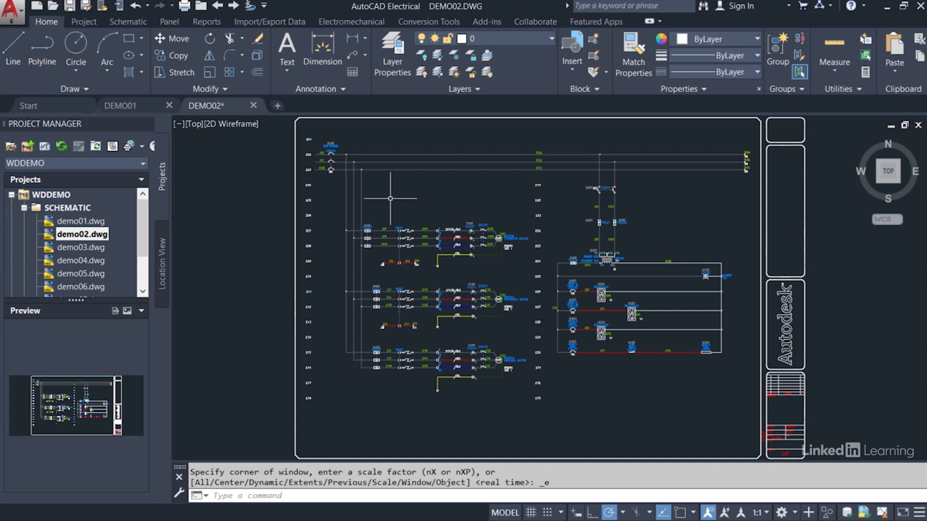
mouse_move(916, 256)
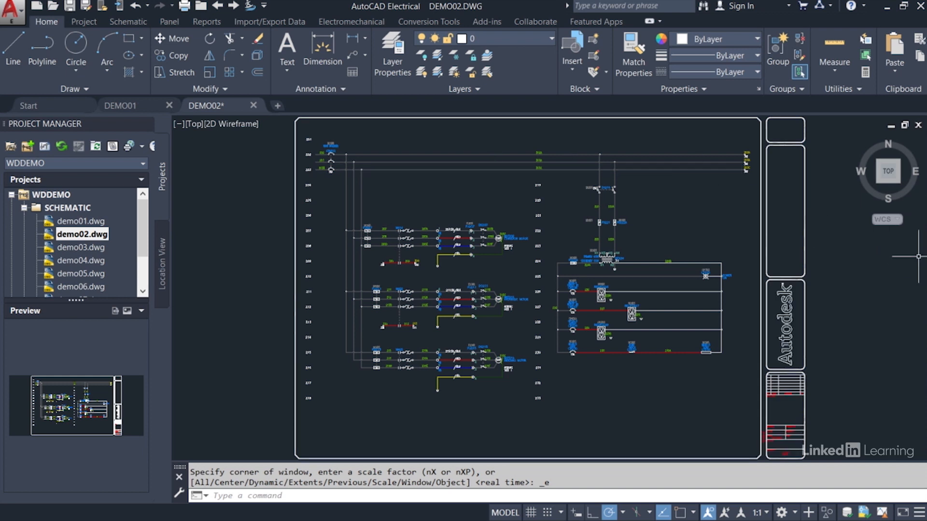
mouse_move(468, 195)
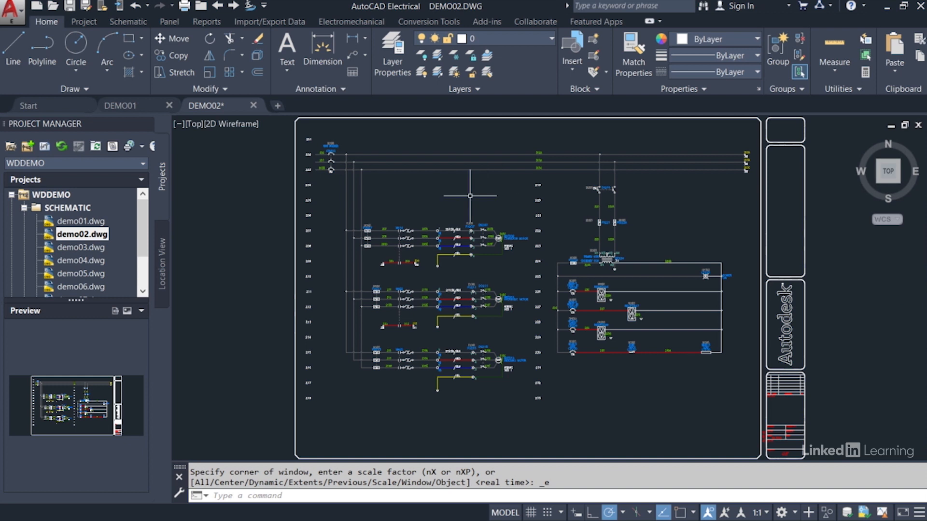
type("navbar")
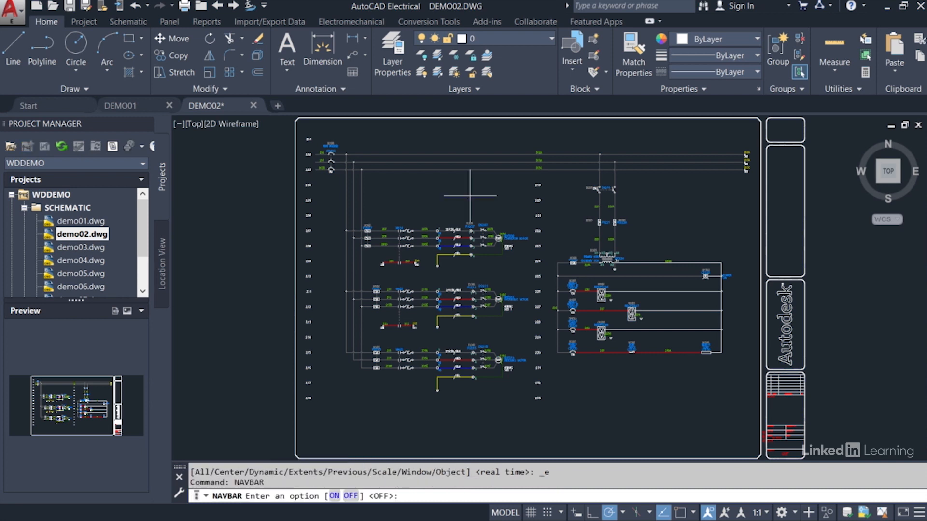
type("on")
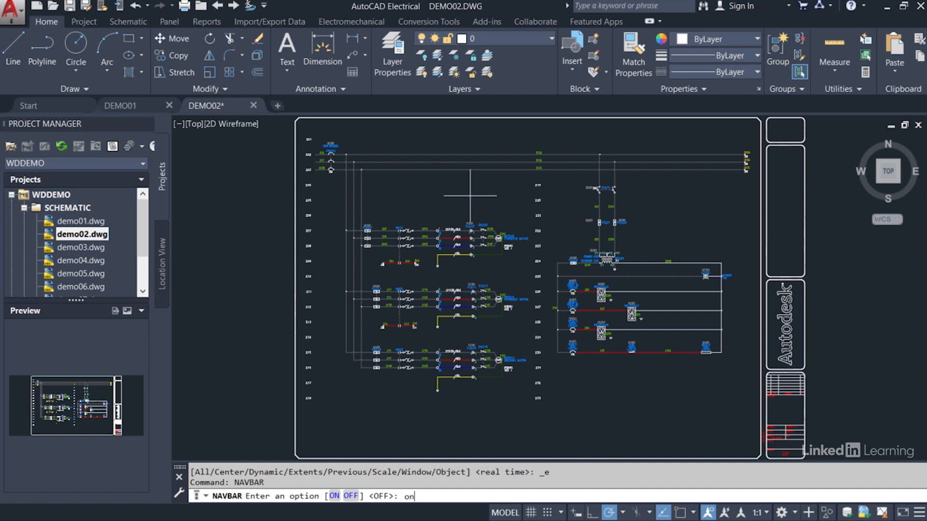
key("Return")
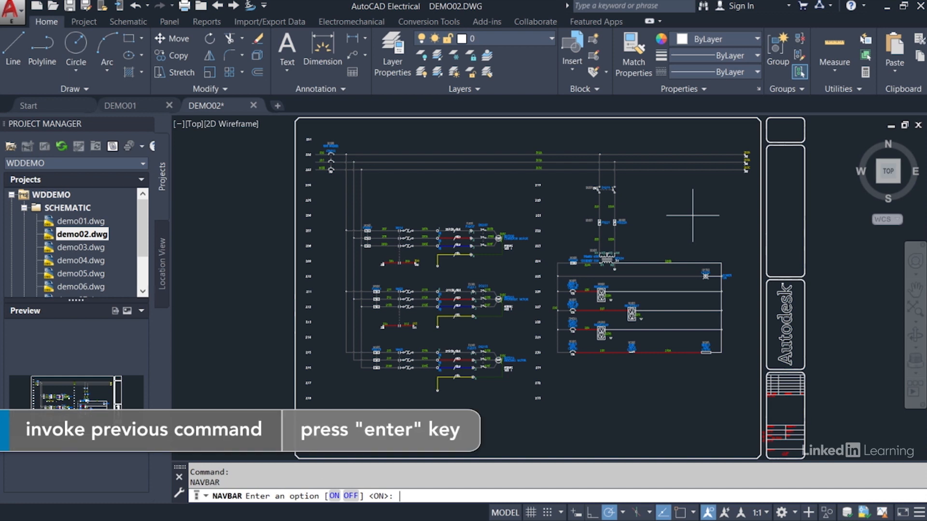
type("off")
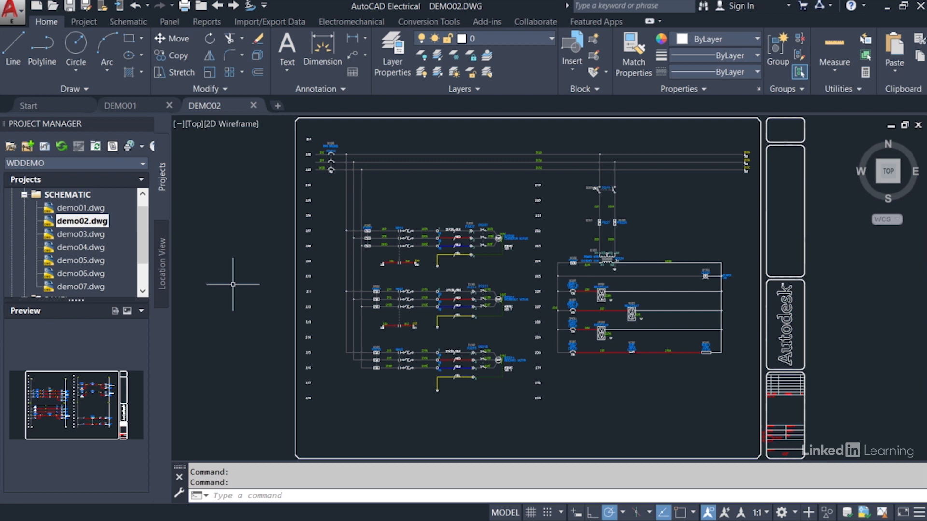
mouse_move(64, 240)
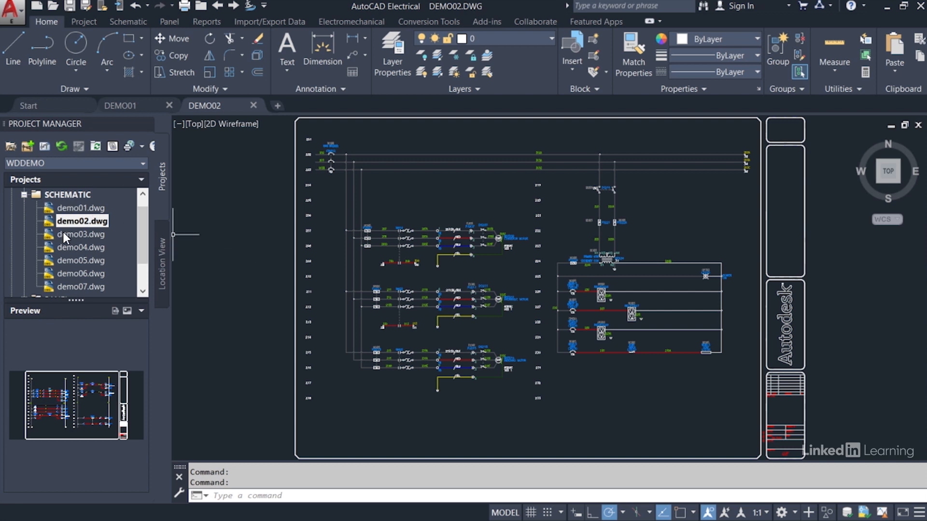
mouse_move(67, 252)
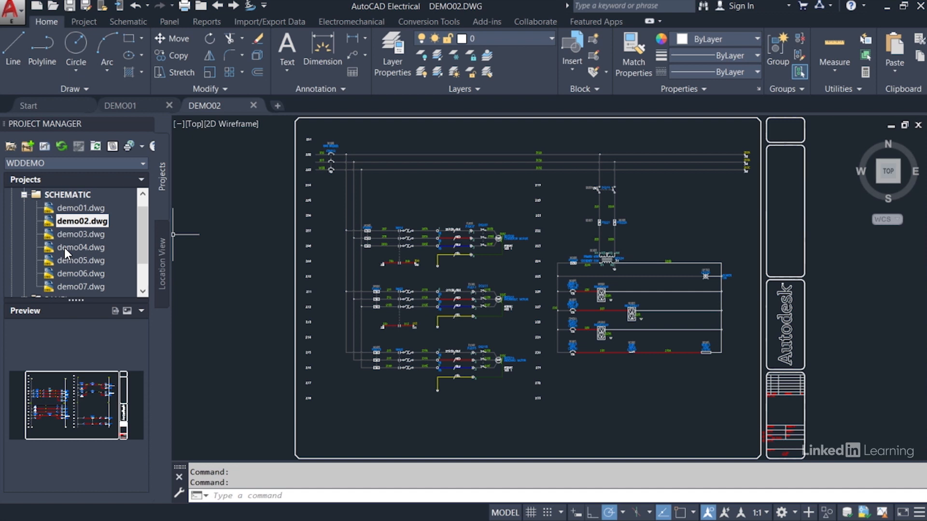
Open demo03.dwg from the WDDEMO project's drawing list in the Project Manager.
right_click(80, 247)
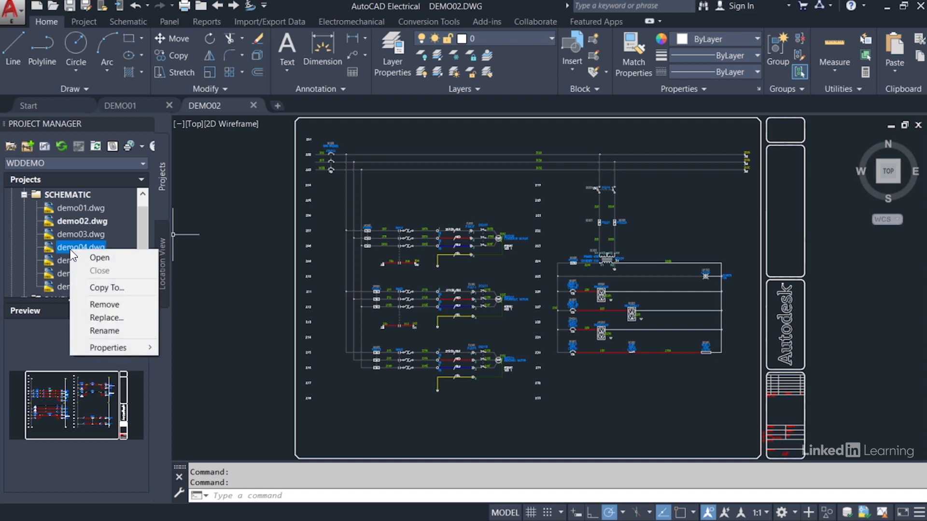
mouse_move(103, 262)
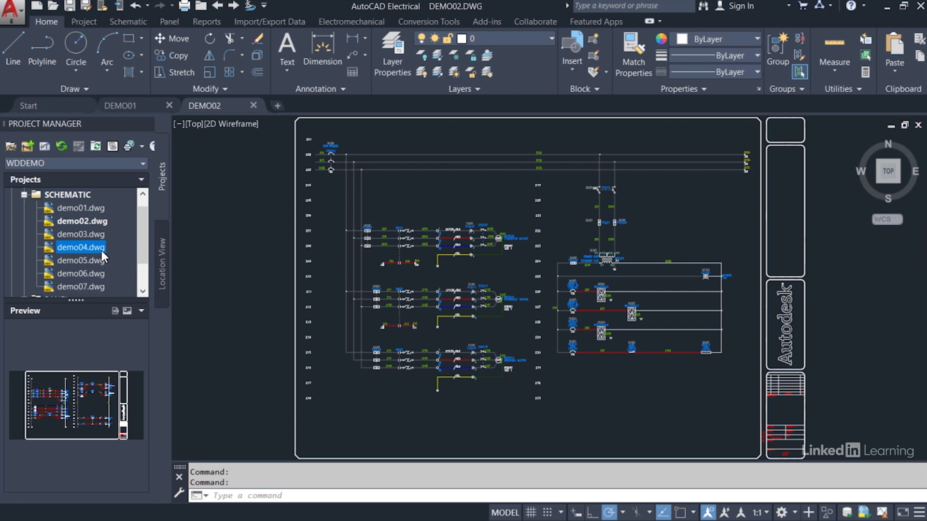
mouse_move(83, 253)
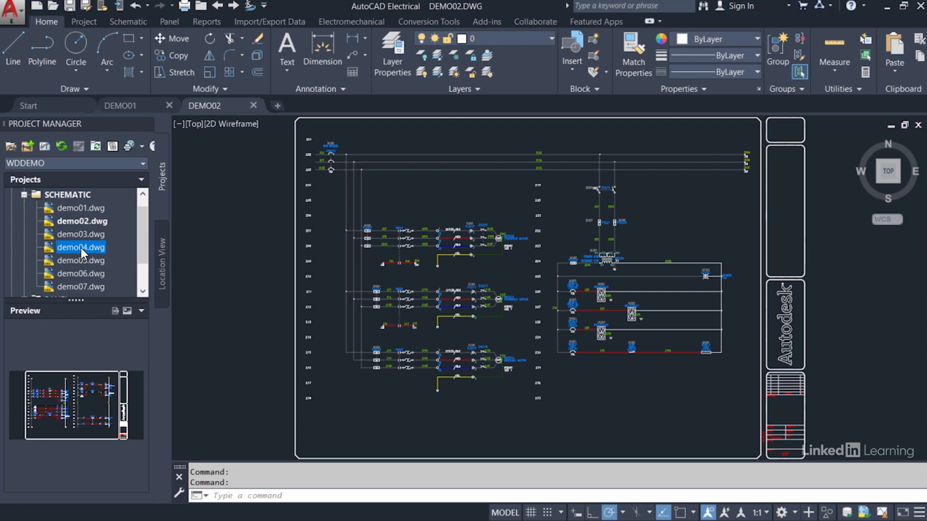
left_click(80, 233)
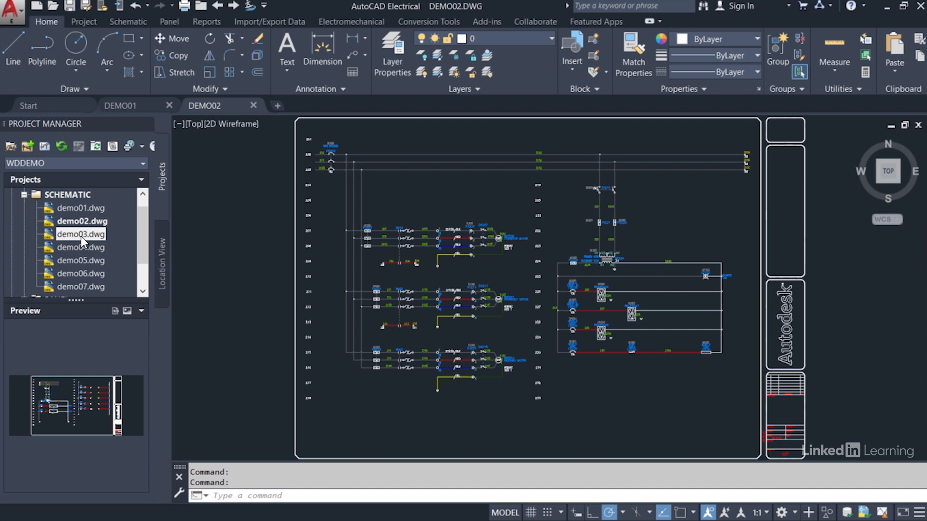
double_click(79, 233)
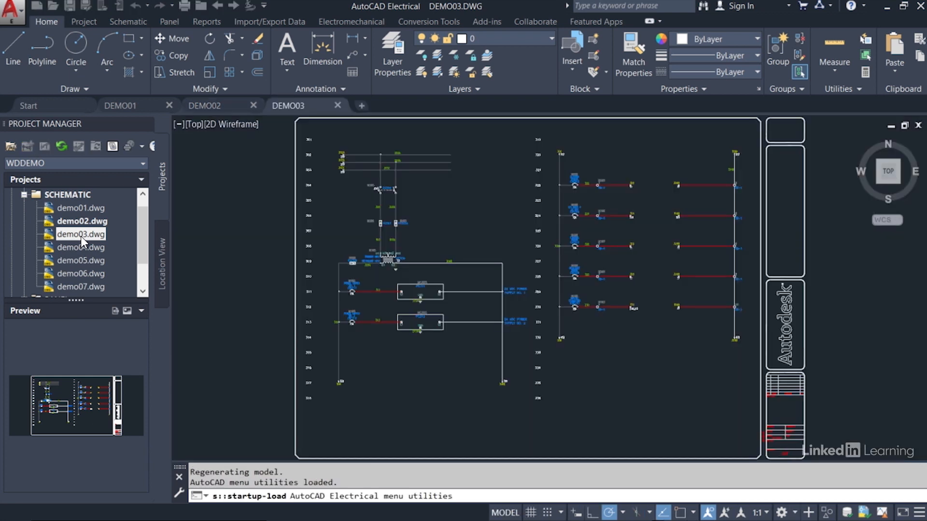
left_click(81, 234)
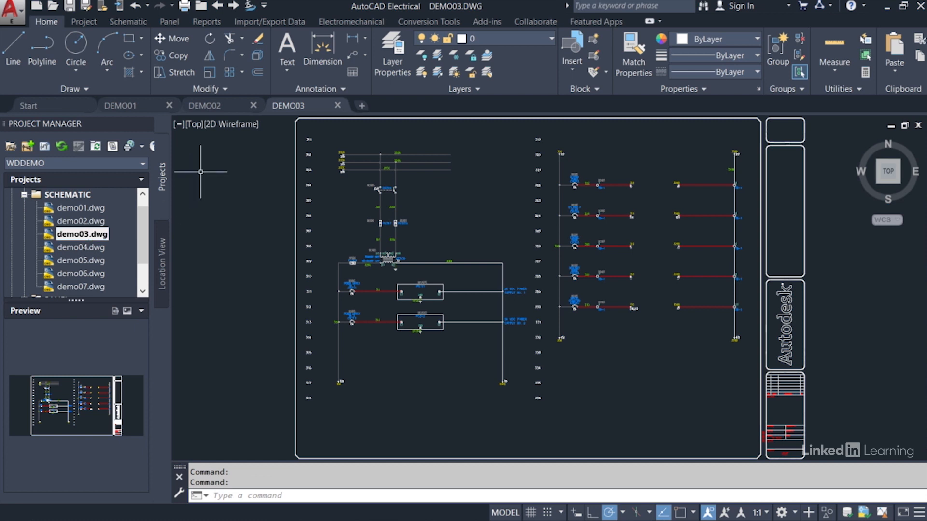
mouse_move(216, 175)
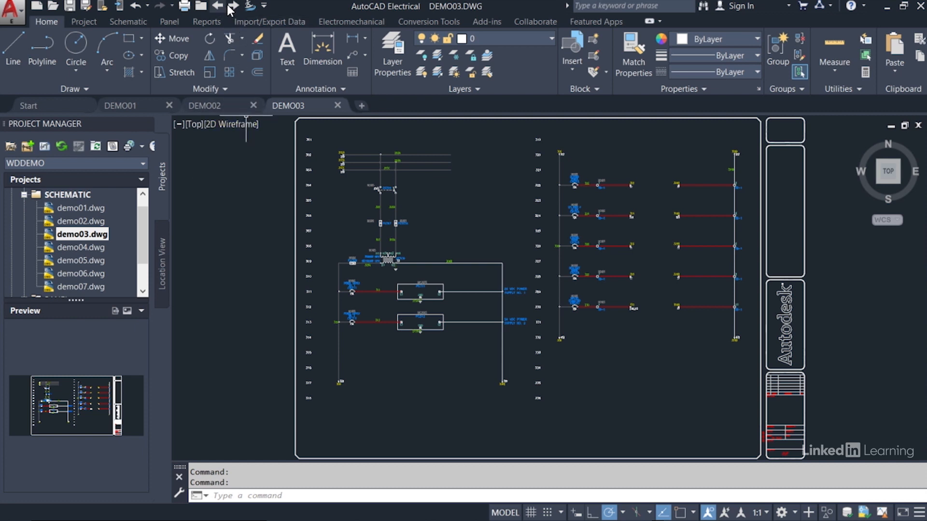
mouse_move(233, 6)
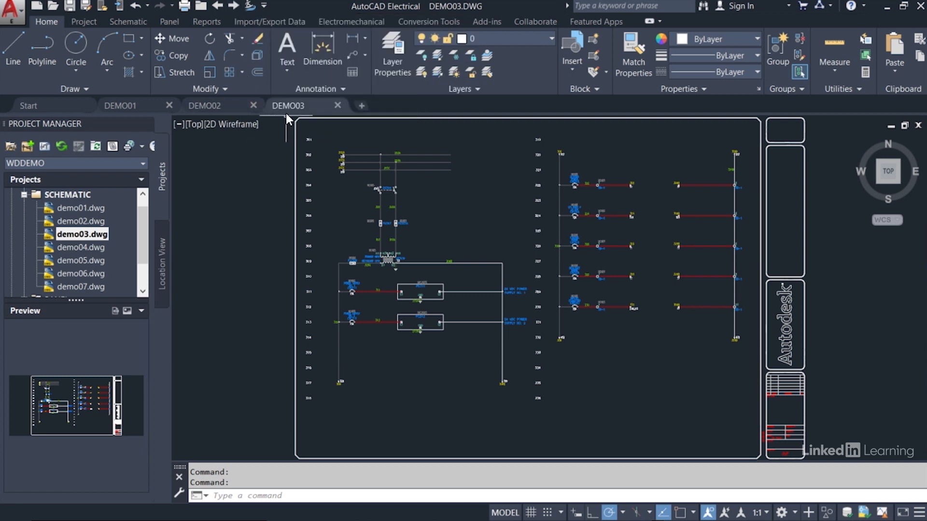
mouse_move(232, 56)
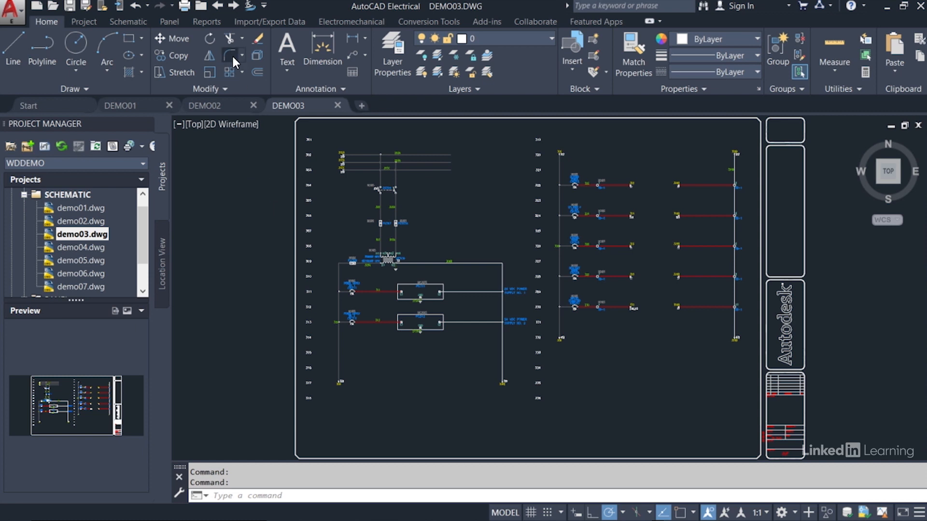
mouse_move(234, 6)
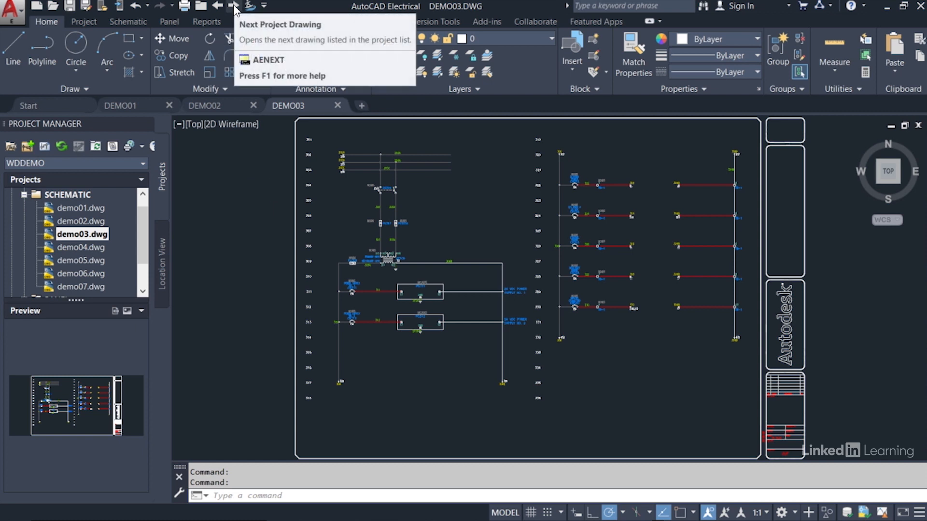
Step forward to demo04.dwg with the Next Project Drawing arrow.
left_click(233, 6)
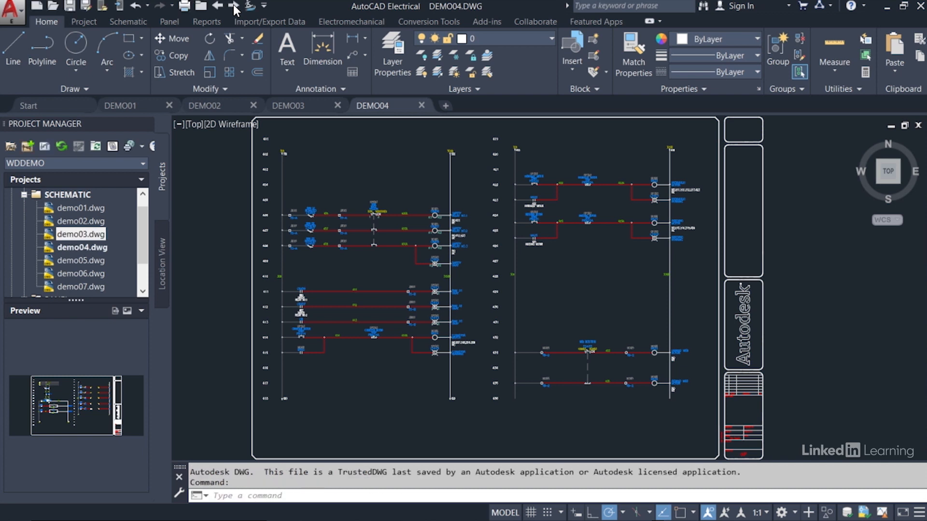
left_click(338, 106)
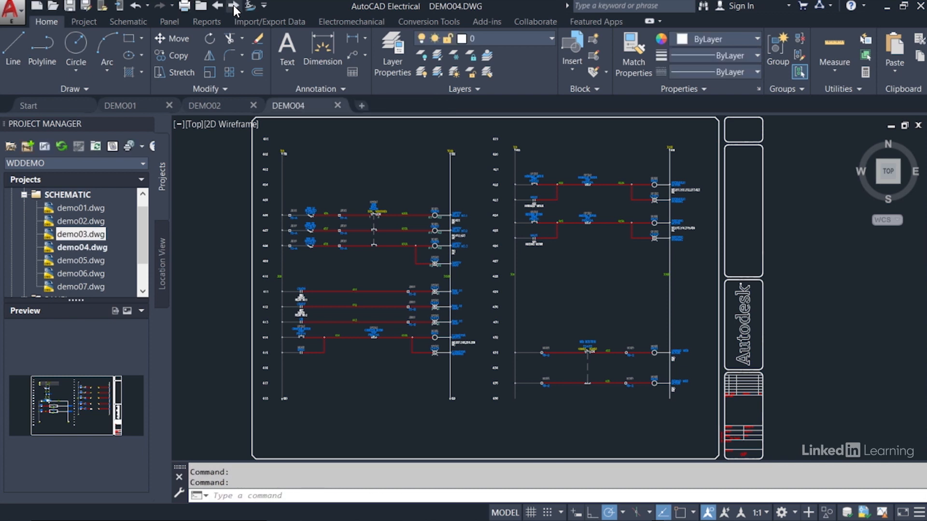
mouse_move(233, 176)
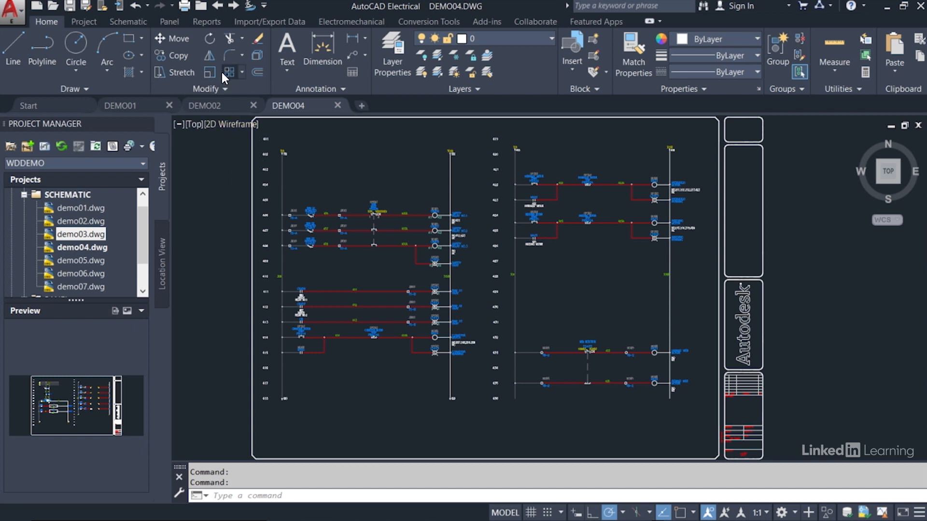
mouse_move(217, 6)
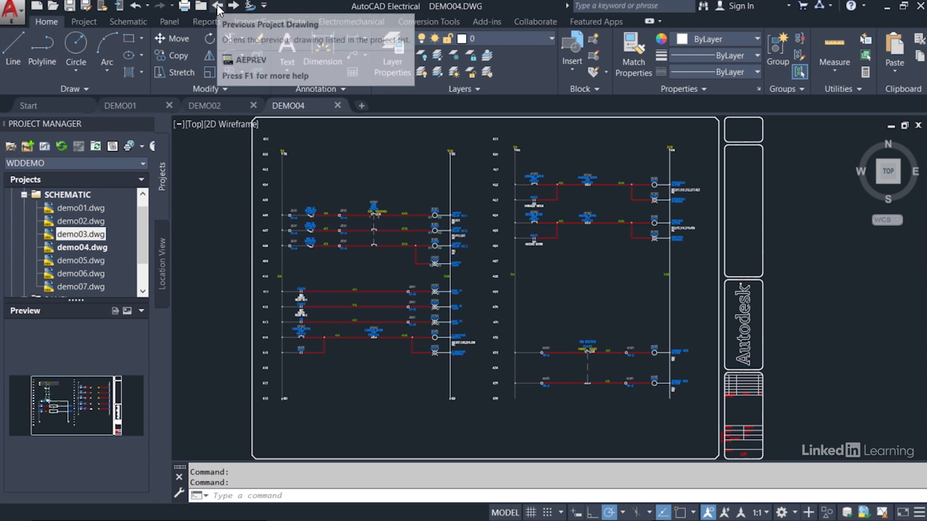
Step back to demo03.dwg with the Previous Project Drawing arrow.
left_click(217, 5)
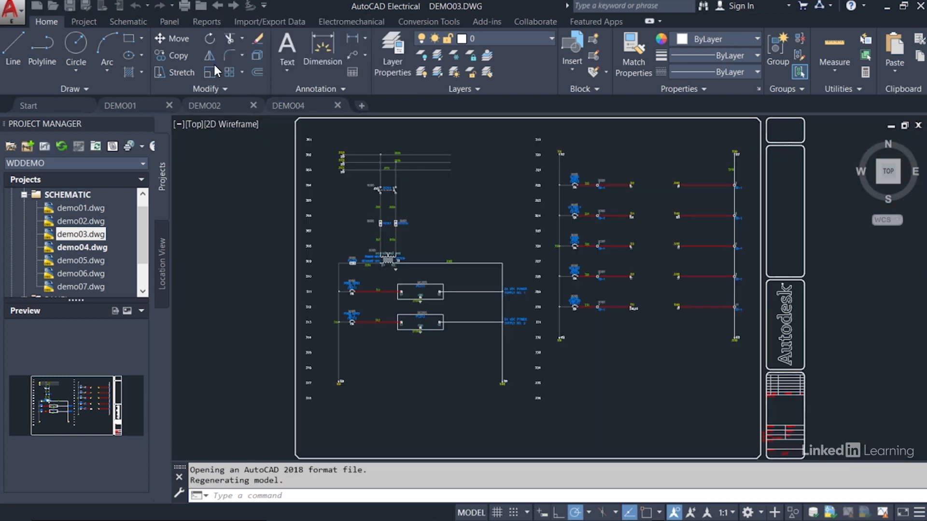
left_click(360, 105)
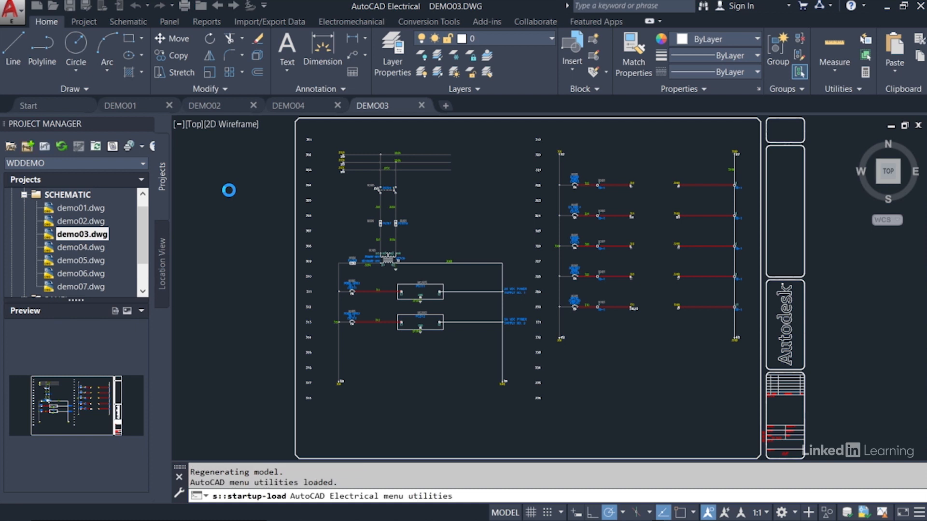
left_click(338, 105)
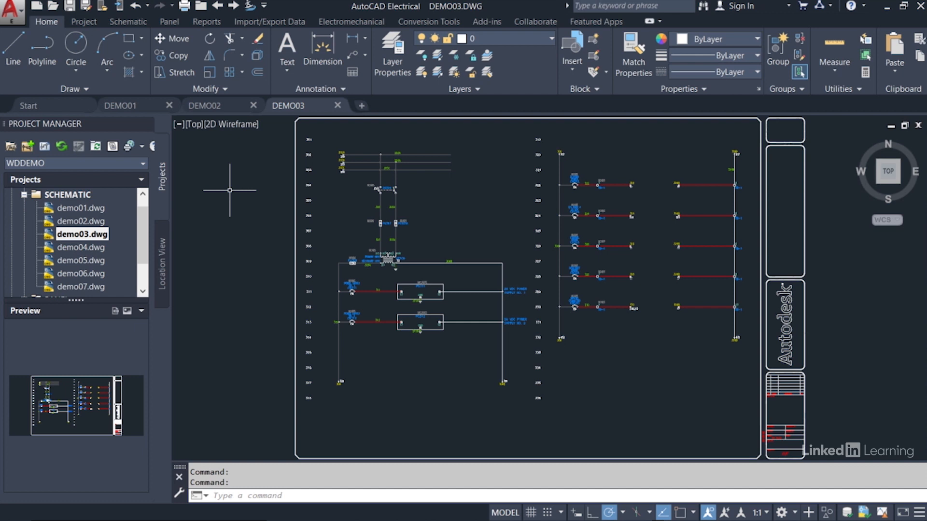
left_click(84, 21)
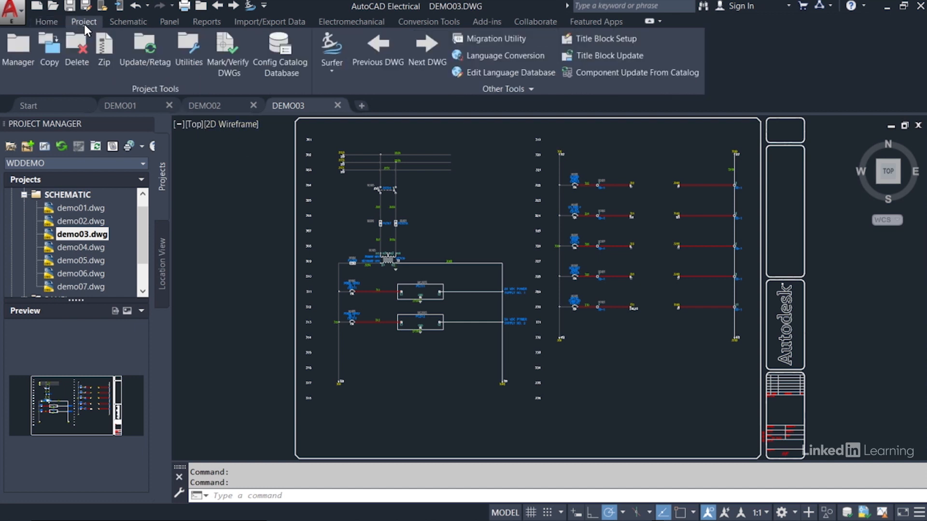
mouse_move(423, 93)
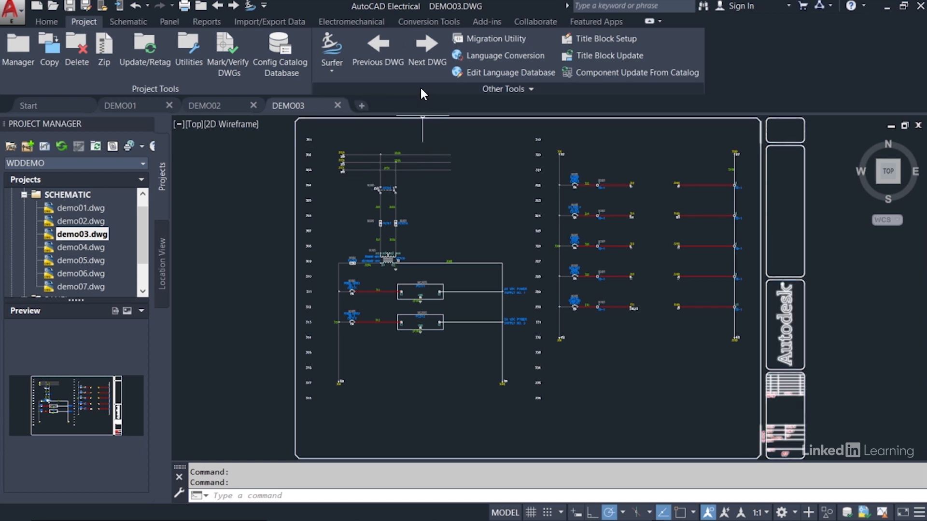
mouse_move(426, 56)
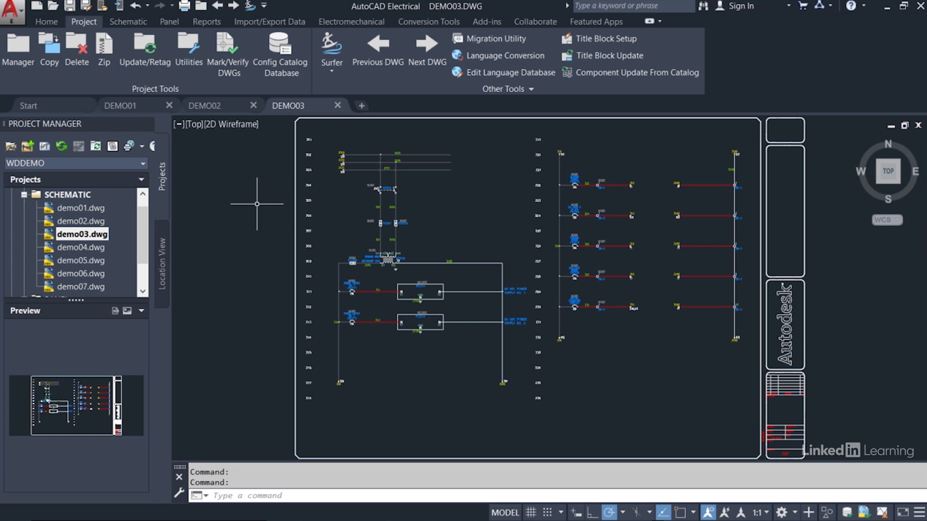
mouse_move(257, 207)
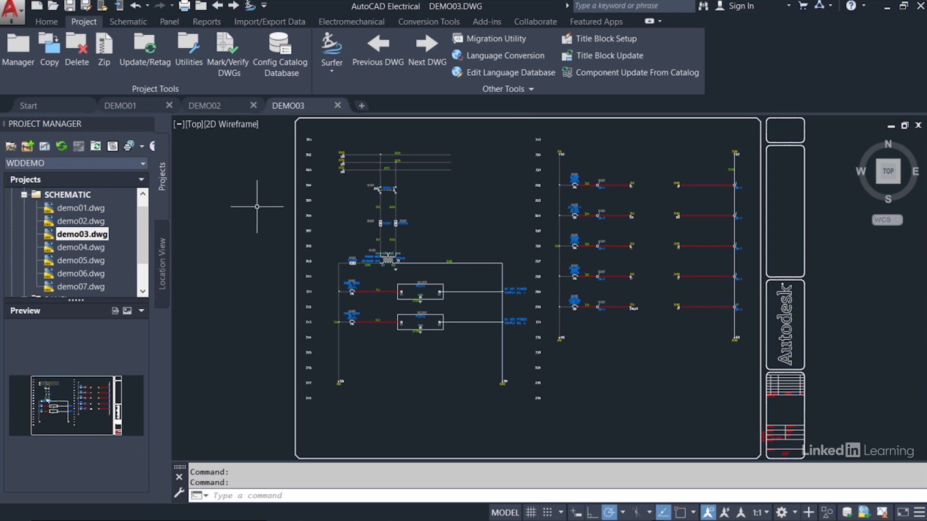
mouse_move(253, 210)
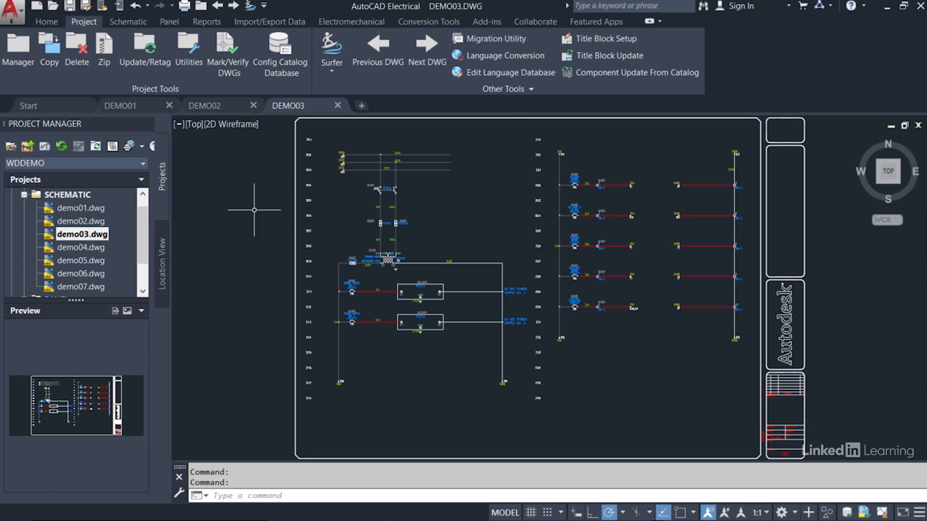